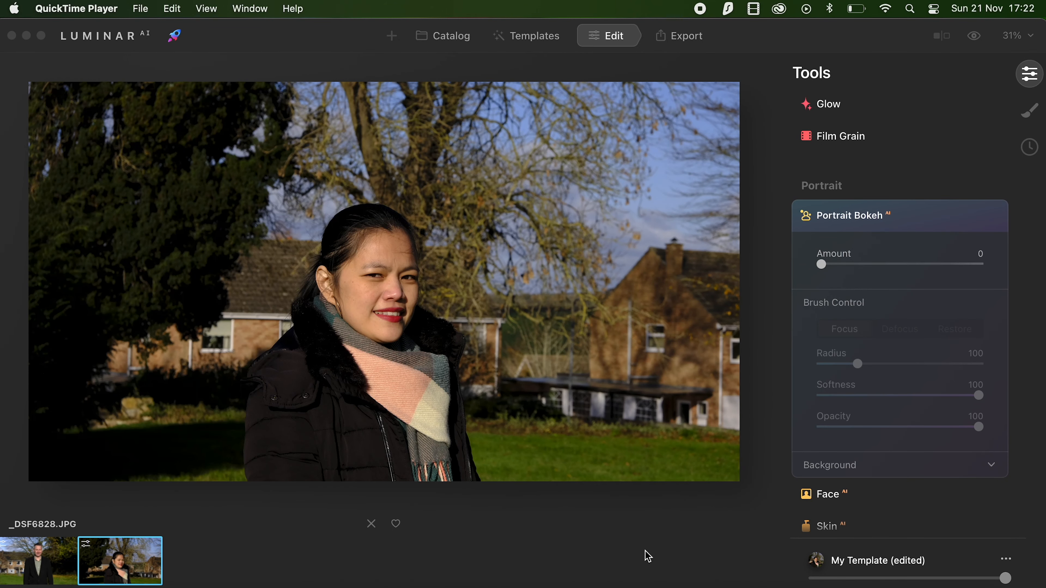
pyautogui.moveTo(881, 245)
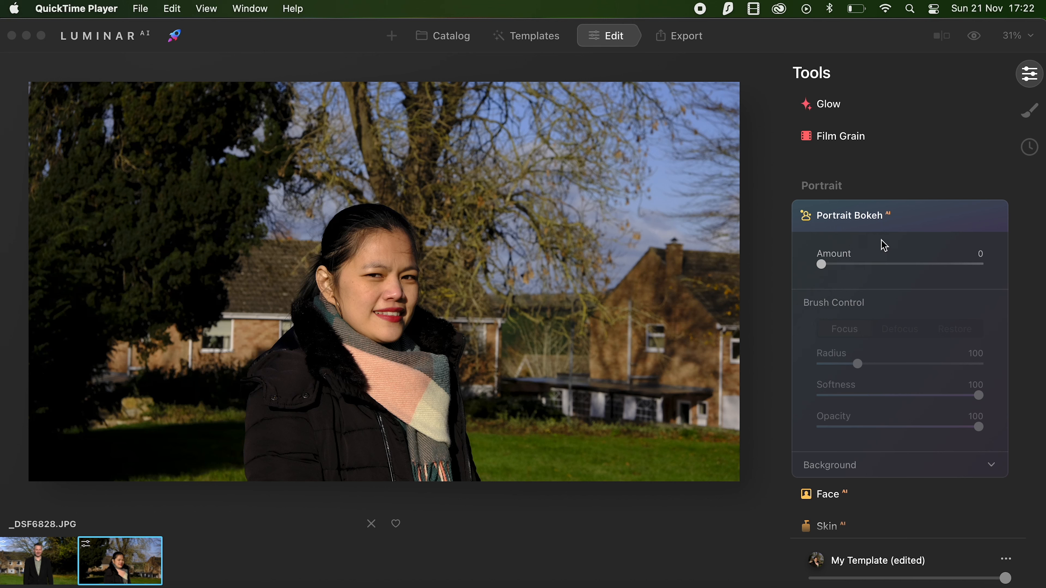
pyautogui.moveTo(643, 55)
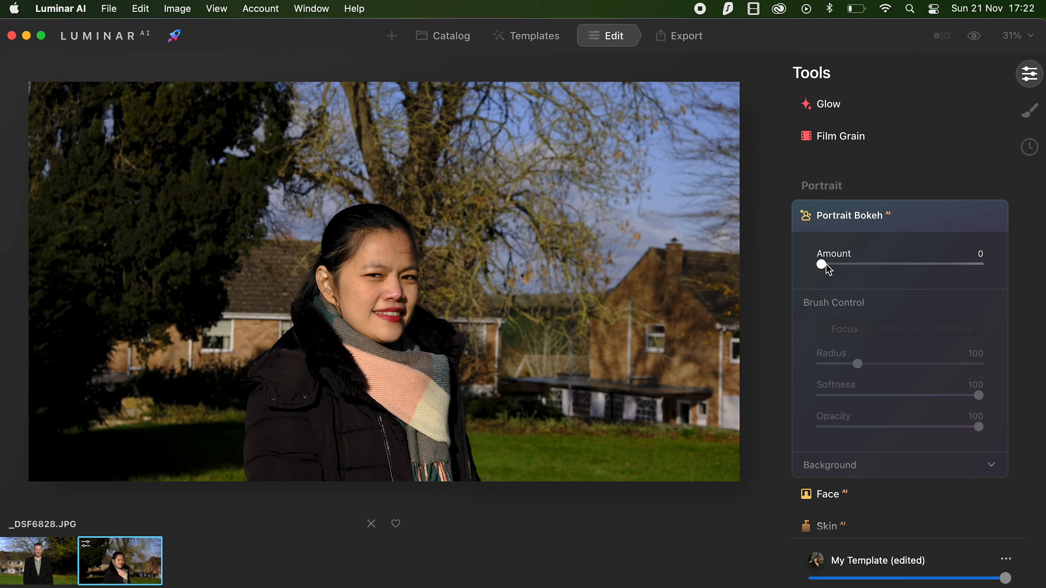
# - Raise Portrait Bokeh Amount to 100 so the background behind the woman blurs fully
pyautogui.moveTo(818, 264); pyautogui.dragTo(876, 264)
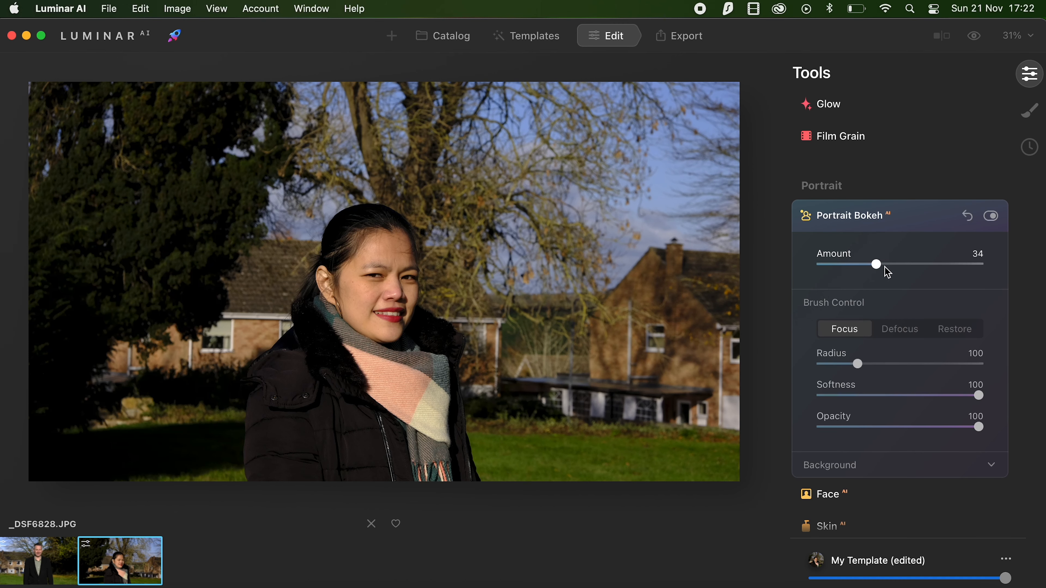
pyautogui.moveTo(876, 264); pyautogui.dragTo(979, 264)
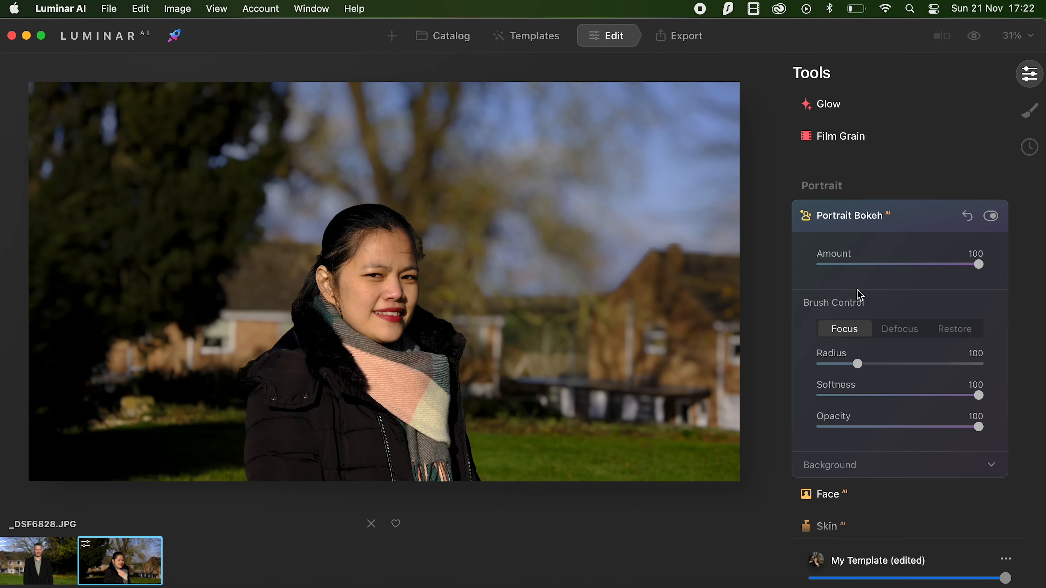
pyautogui.moveTo(551, 357)
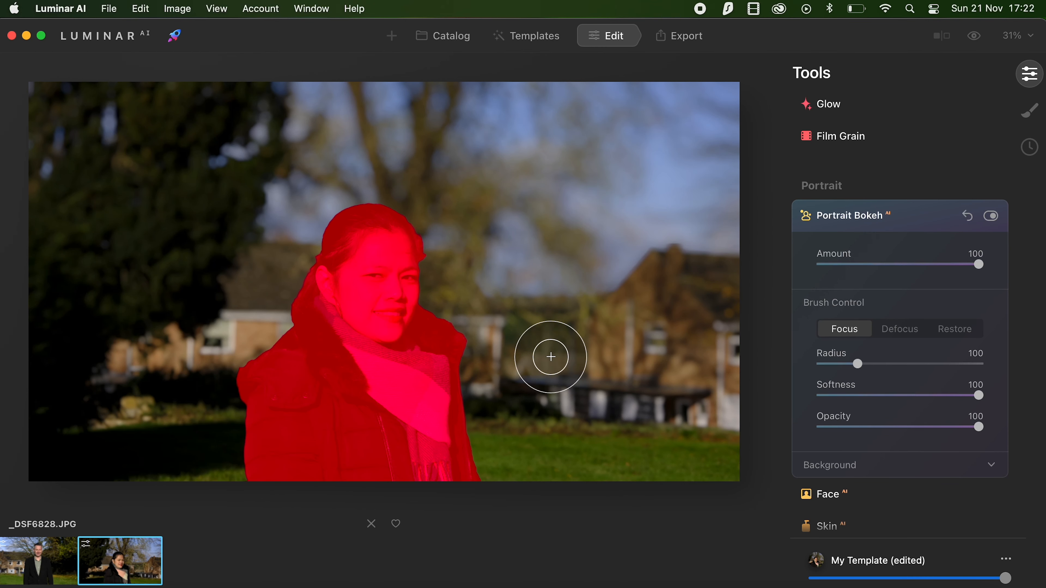
pyautogui.moveTo(506, 362)
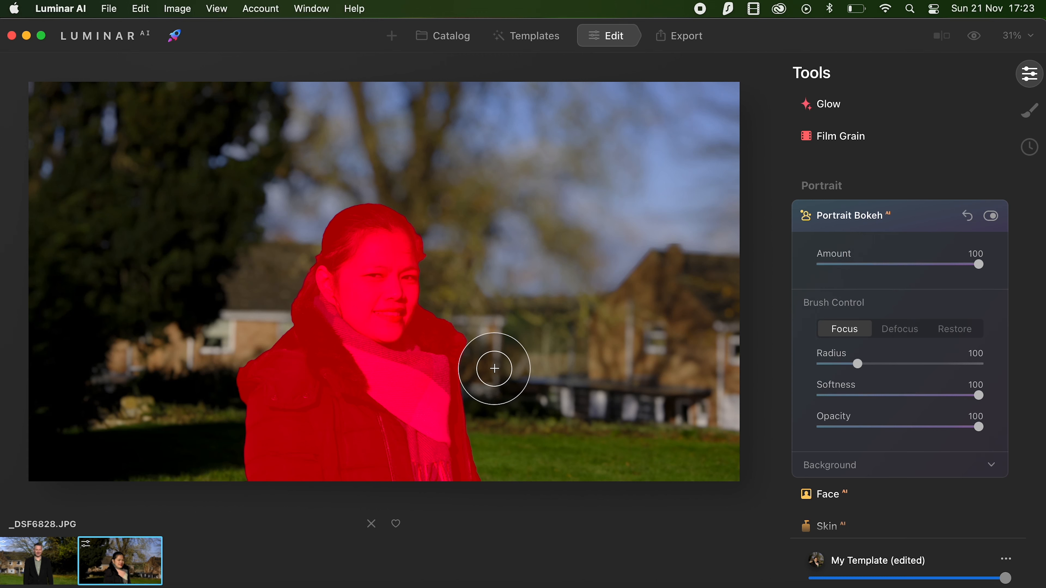
pyautogui.moveTo(487, 376)
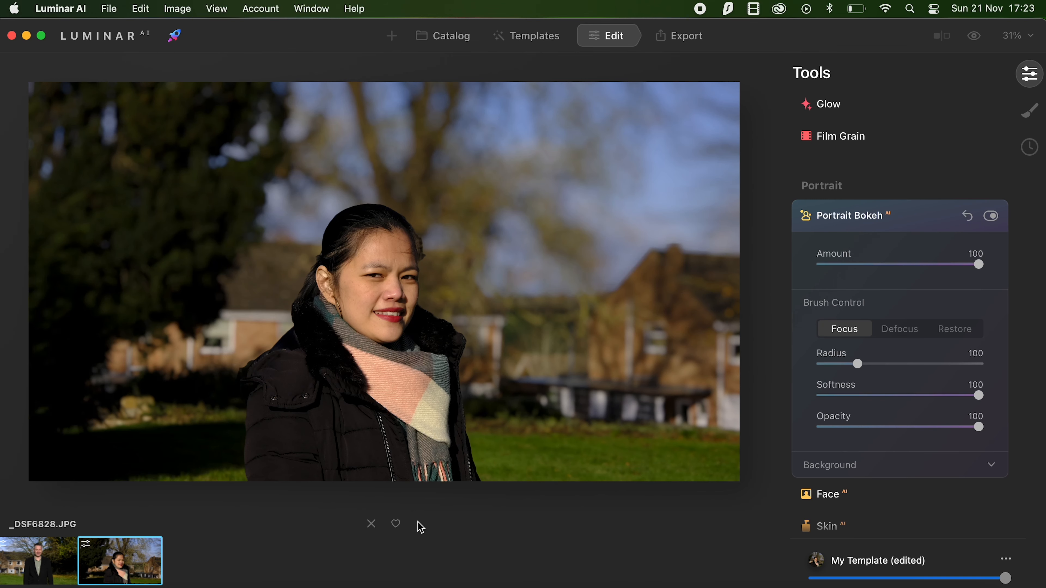
# - On the man's portrait raise Portrait Bokeh to about 74 and refine the focus area around his head
pyautogui.click(38, 563)
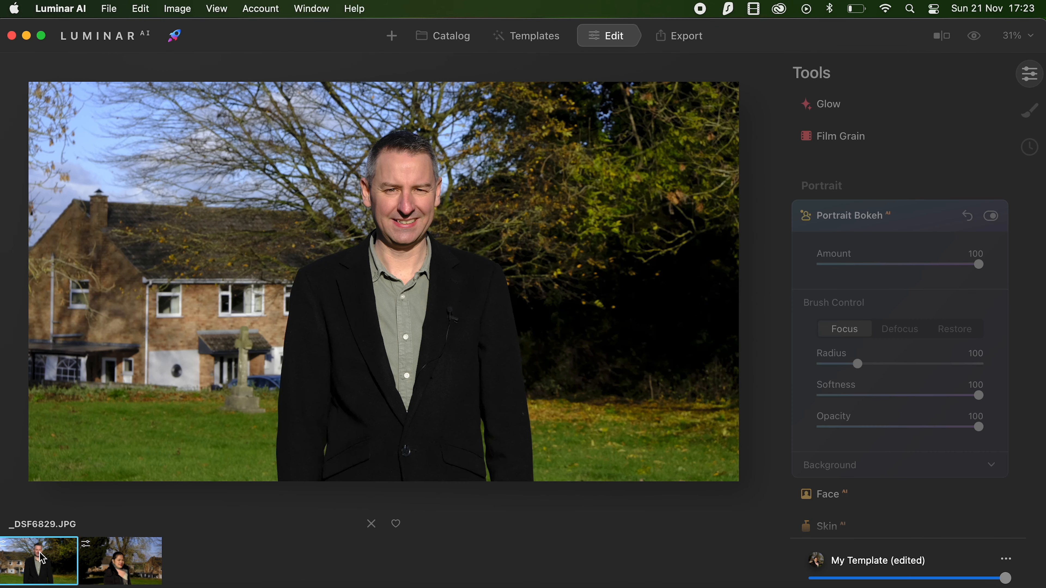
pyautogui.moveTo(780, 114)
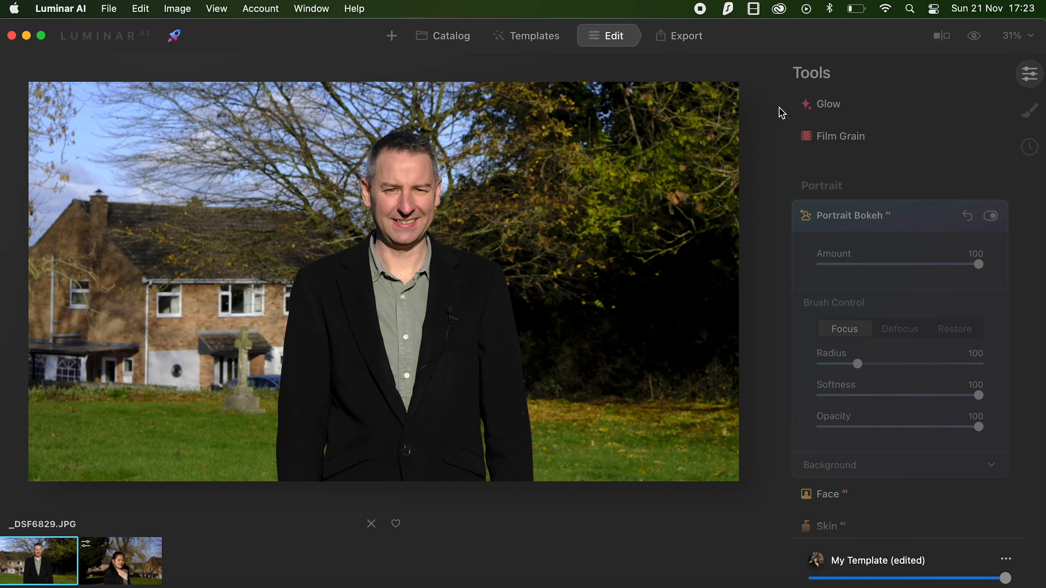
pyautogui.moveTo(978, 264); pyautogui.dragTo(821, 263)
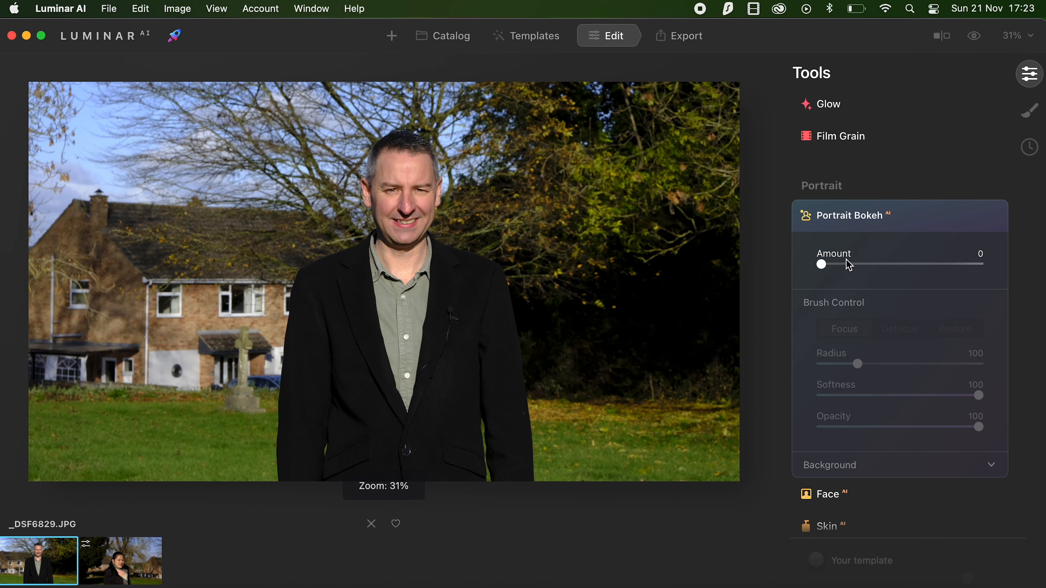
pyautogui.moveTo(821, 264); pyautogui.dragTo(885, 263)
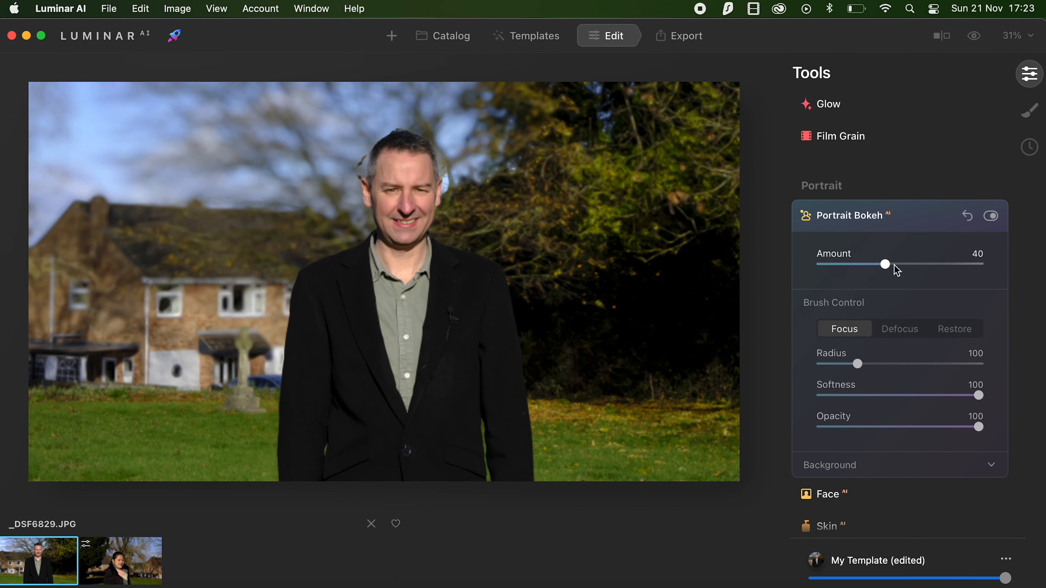
pyautogui.moveTo(885, 265); pyautogui.dragTo(920, 264)
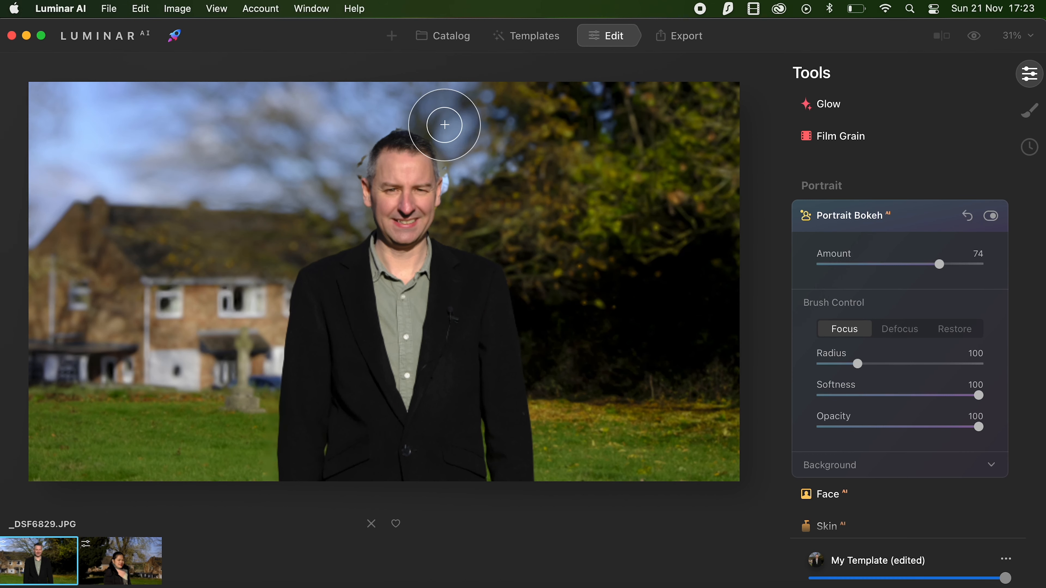
pyautogui.moveTo(443, 124); pyautogui.dragTo(350, 146)
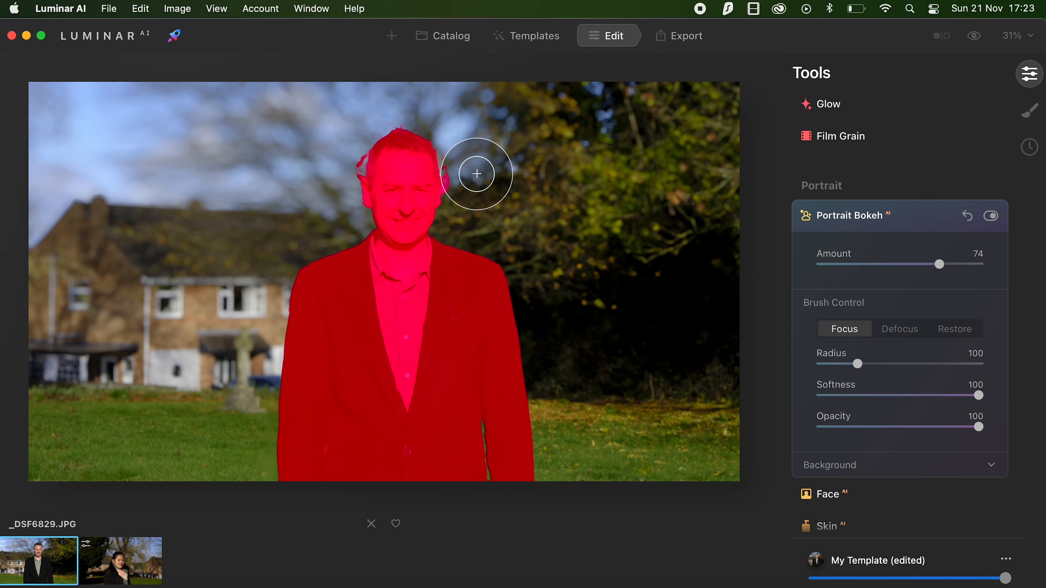
pyautogui.moveTo(595, 218)
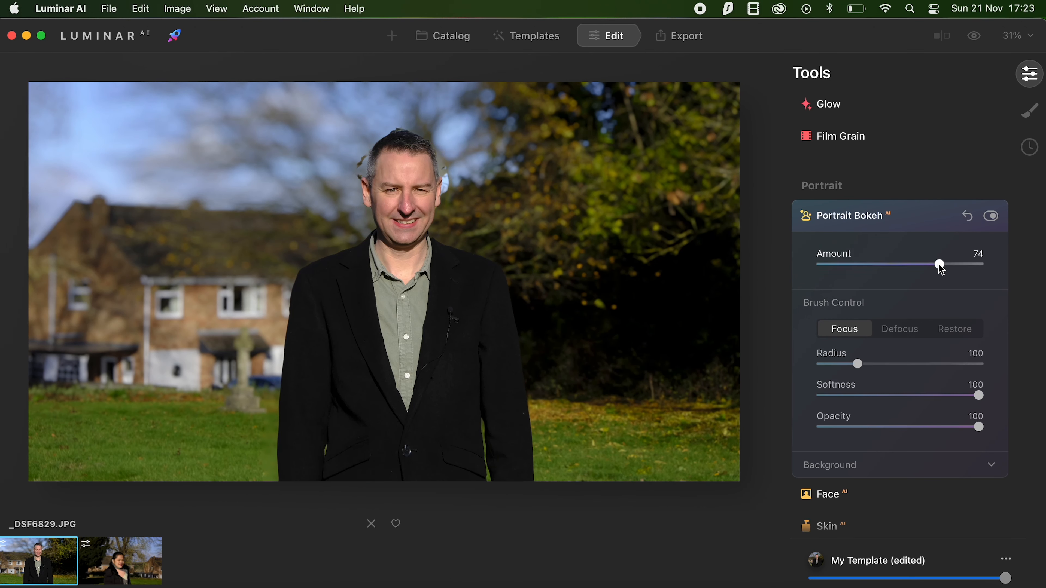
# - Lower the man's Portrait Bokeh to 15, then return to the woman's portrait
pyautogui.moveTo(937, 264); pyautogui.dragTo(846, 264)
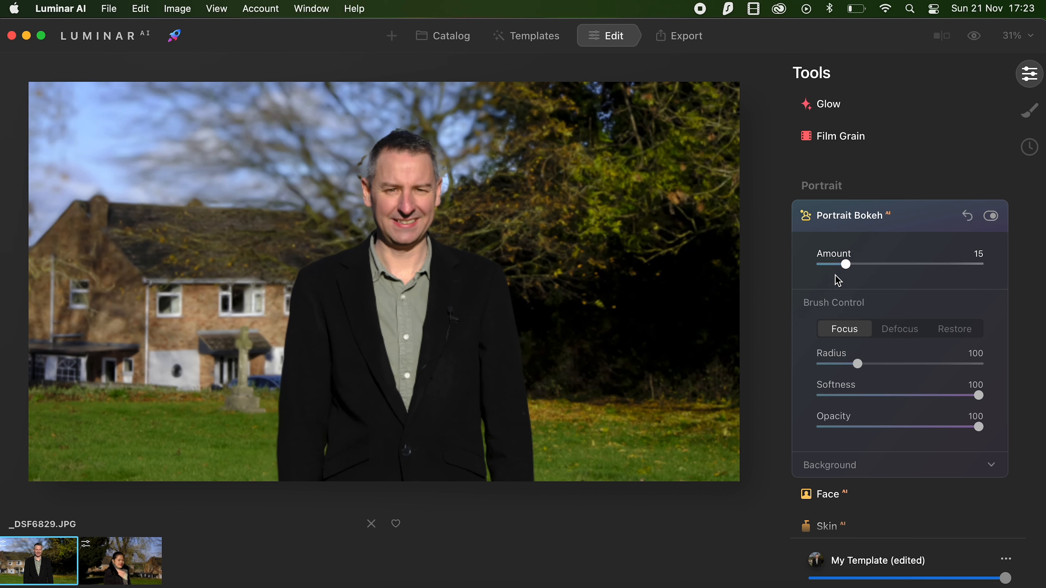
pyautogui.click(122, 566)
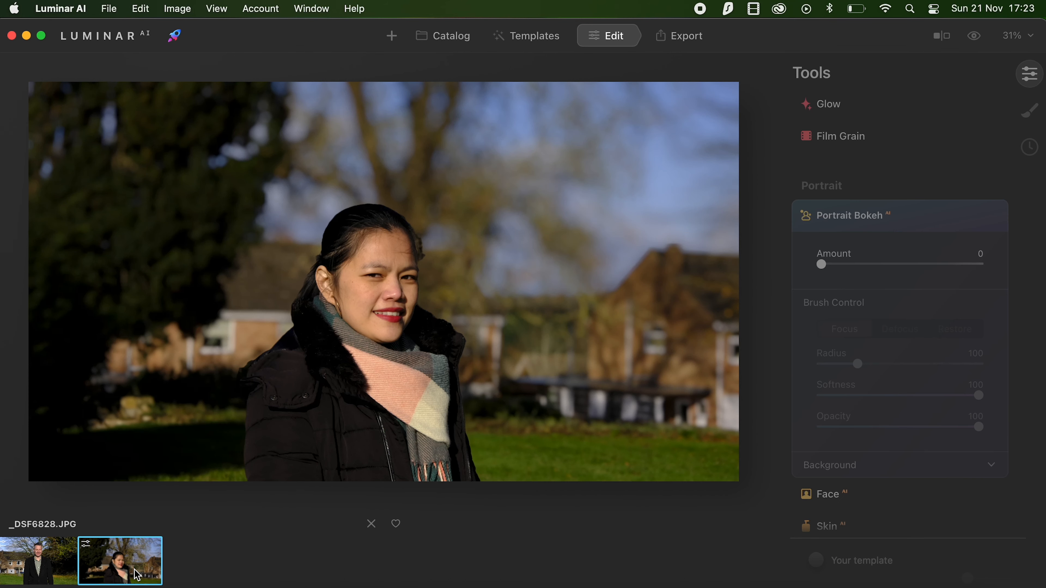